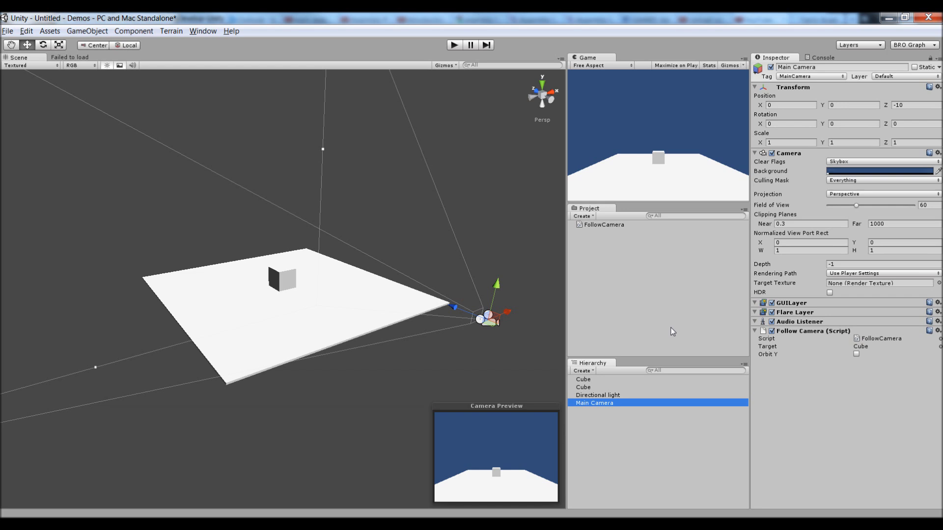
pyautogui.moveTo(432, 43)
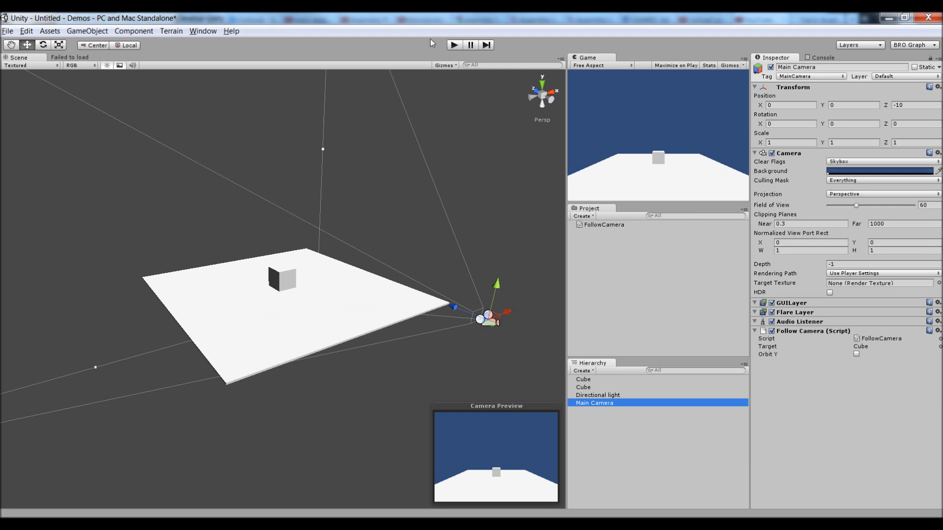
# Select the Cube to show its Transform, with Position Y at -1.860838
pyautogui.click(453, 44)
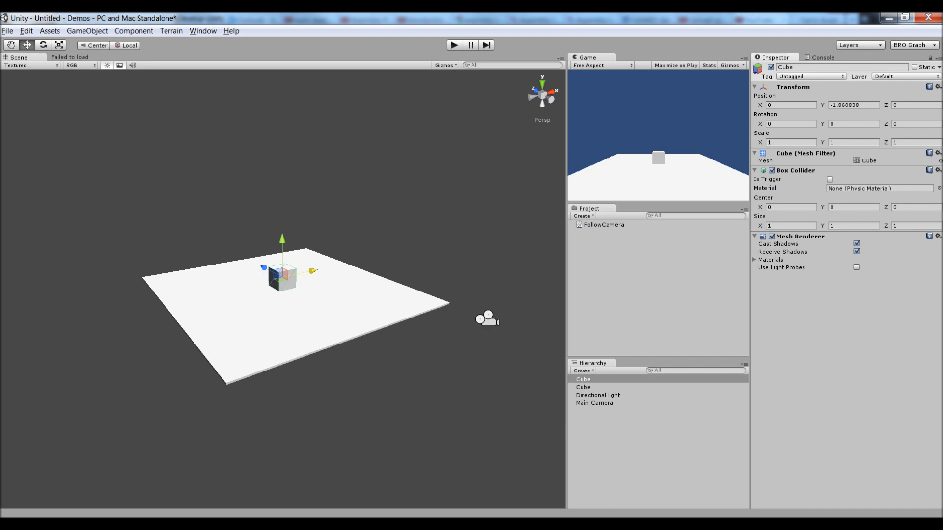
# Open the FollowCamera script and declare a private Vector3 positionOffset field
pyautogui.click(602, 224)
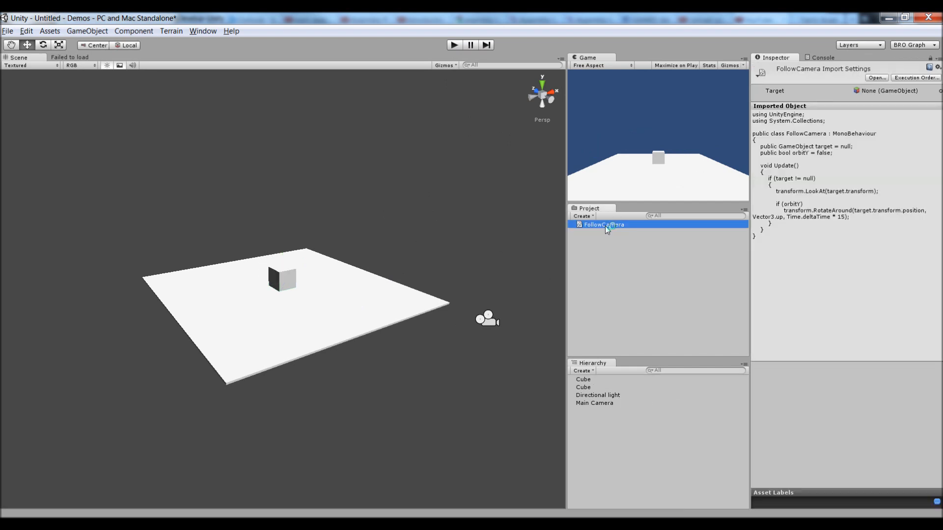
pyautogui.doubleClick(603, 224)
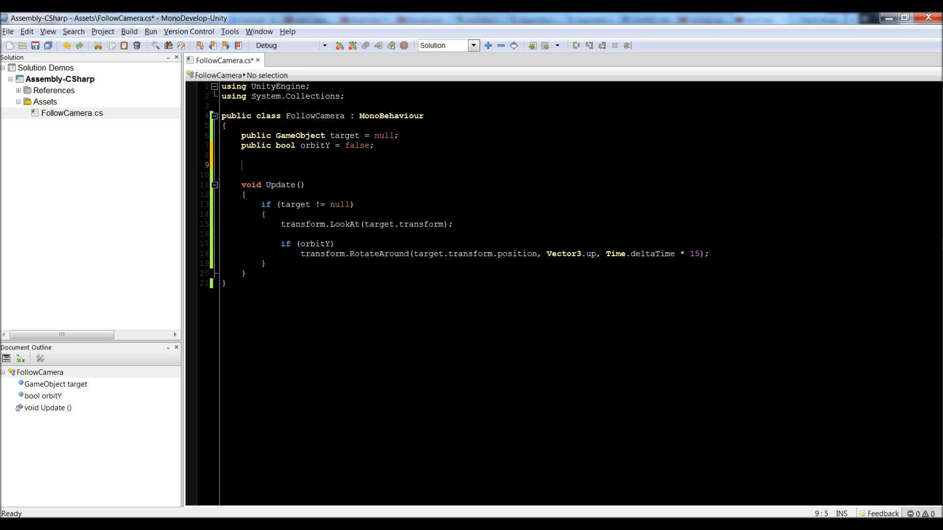
pyautogui.write('private')
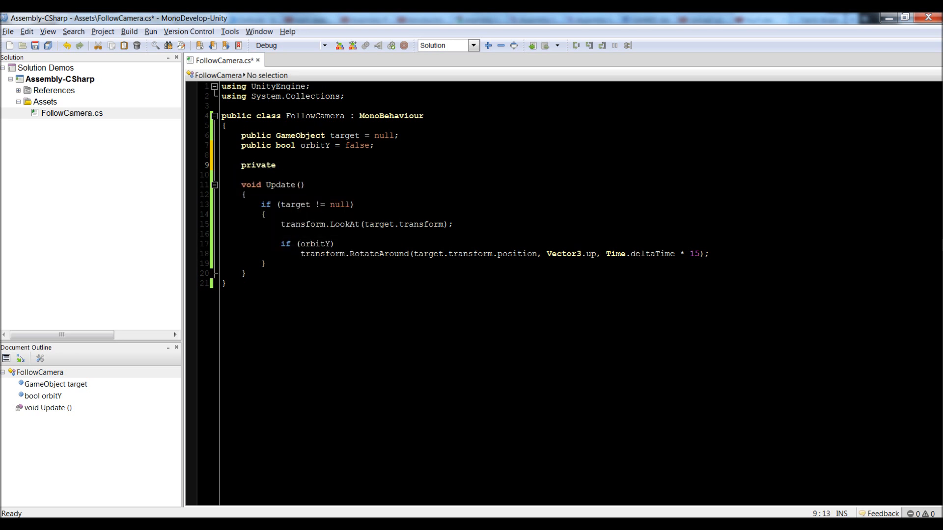
pyautogui.write('Vector3 o')
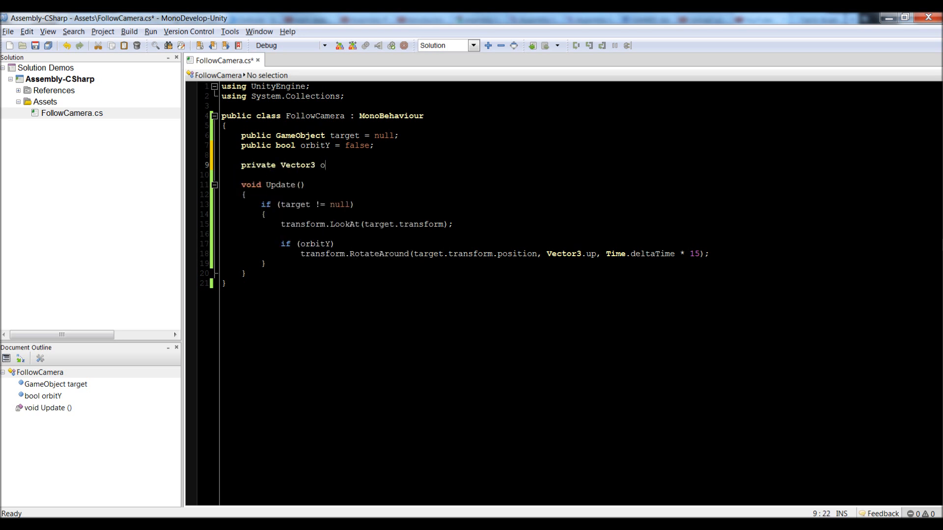
pyautogui.press('Backspace')
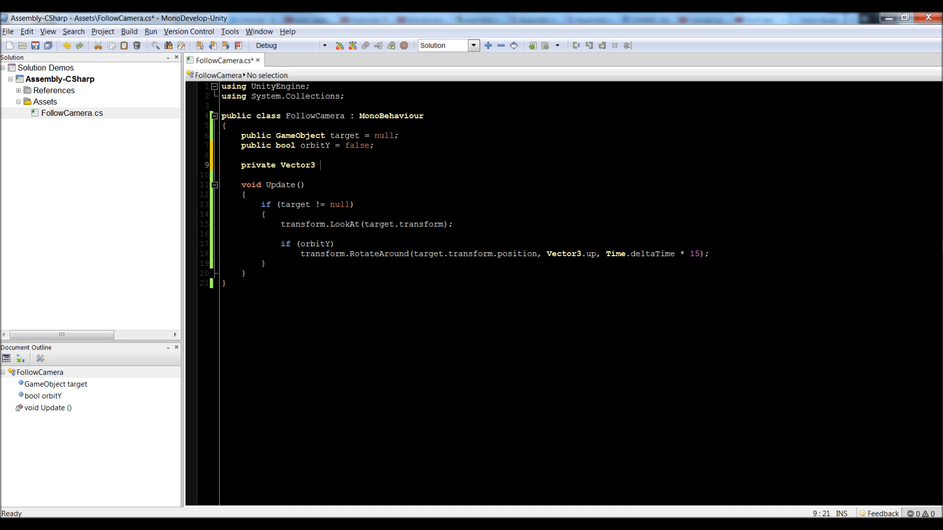
pyautogui.write('positionOffset = Vector3.zero;')
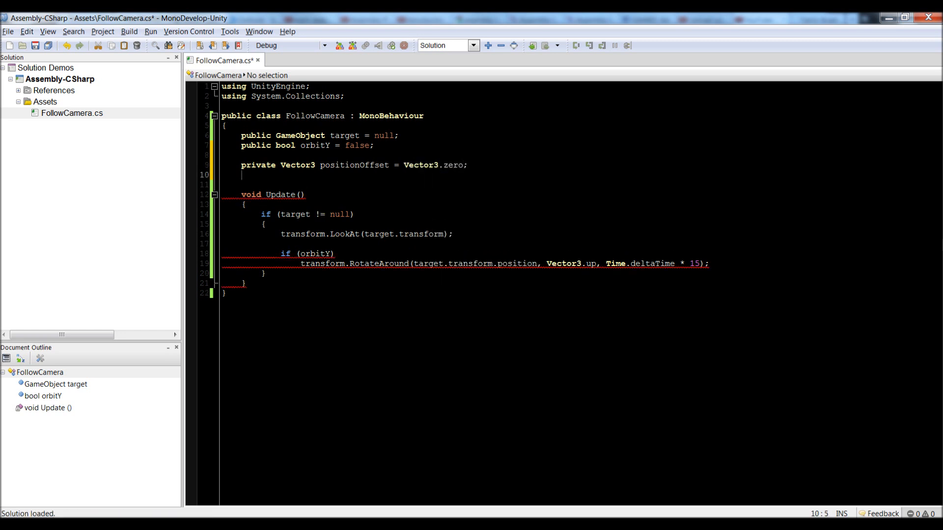
# Add an empty private void Start() method above Update
pyautogui.write('pi')
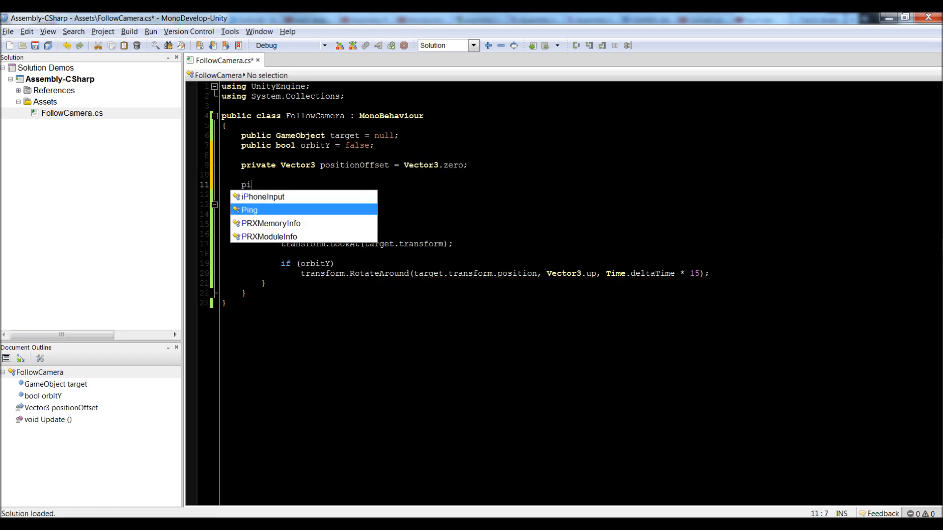
pyautogui.write('rivate void Start(')
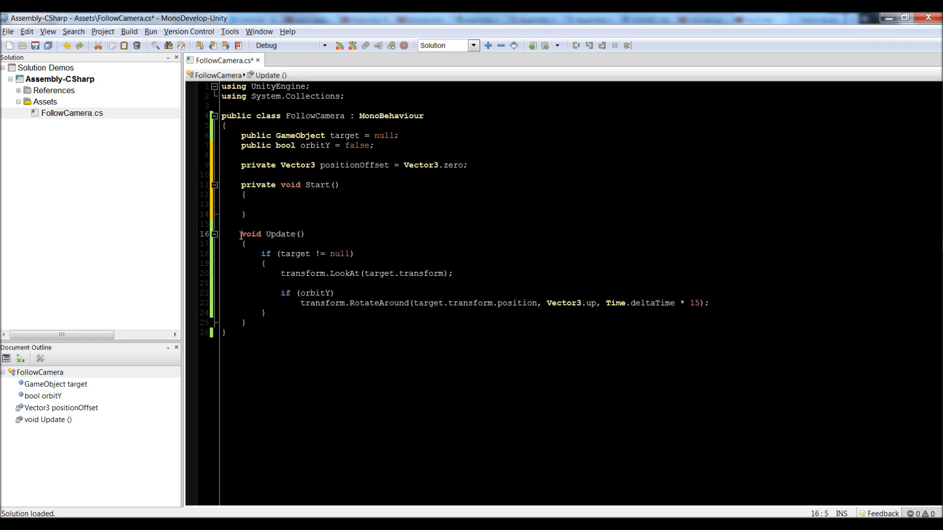
pyautogui.write('private')
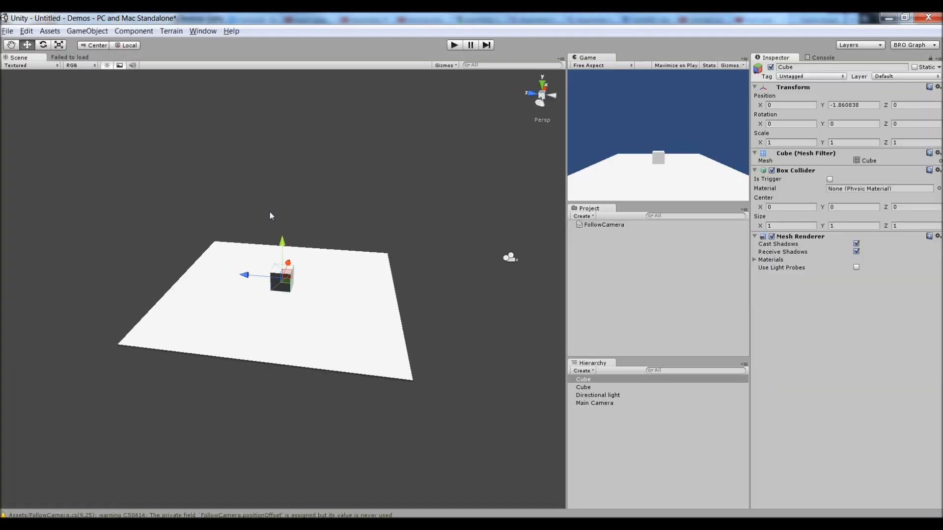
# Set the cube's Position Y to -2, then check the Main Camera's Z position of -10
pyautogui.click(852, 104)
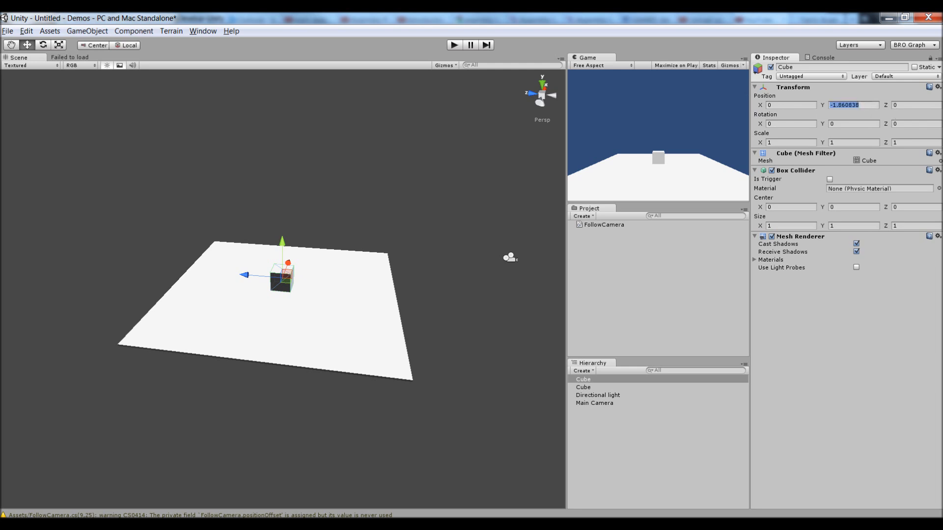
pyautogui.write('-2')
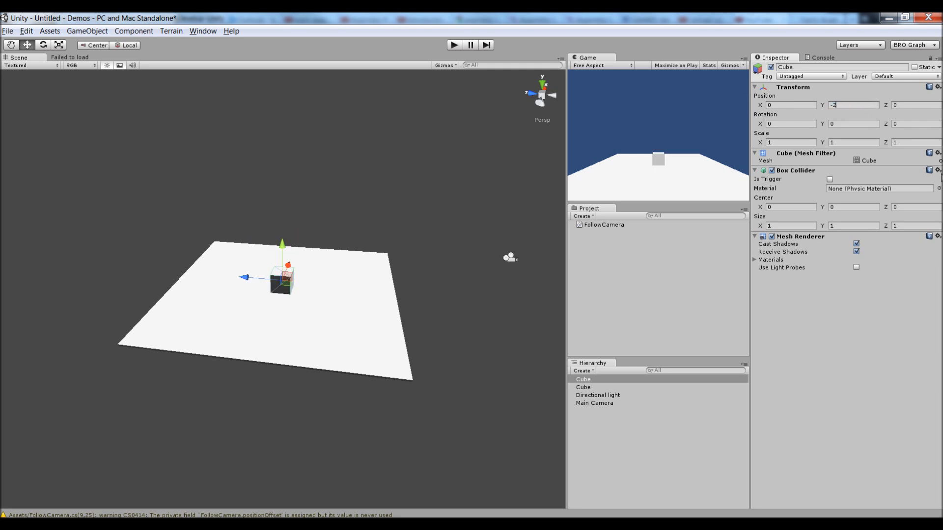
pyautogui.click(594, 402)
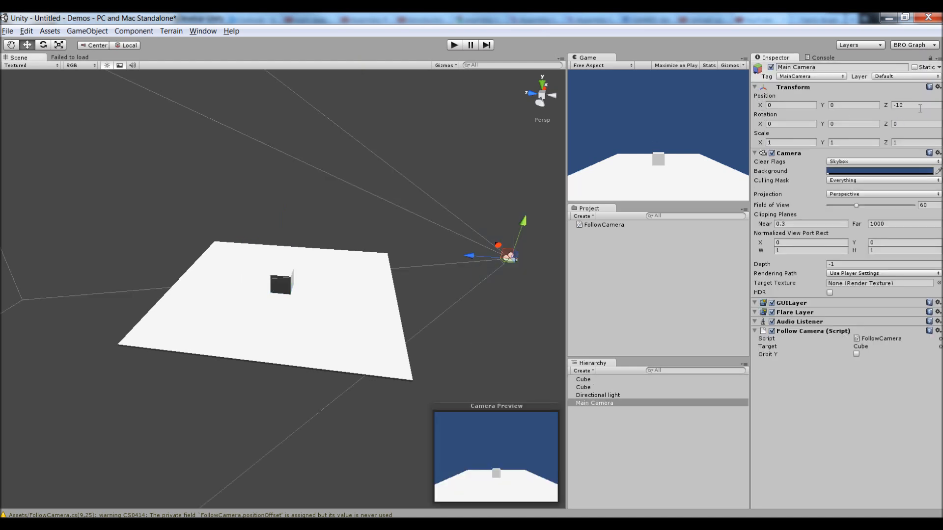
pyautogui.click(910, 105)
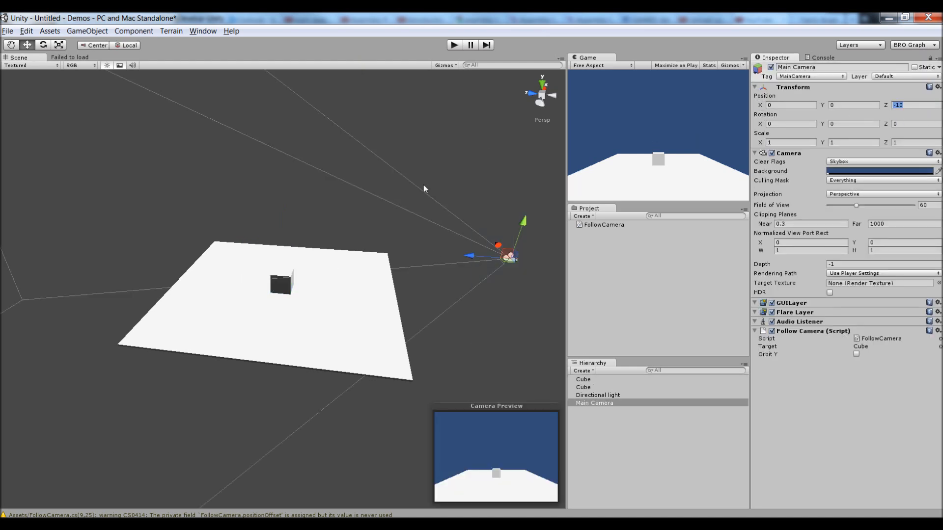
pyautogui.moveTo(539, 248)
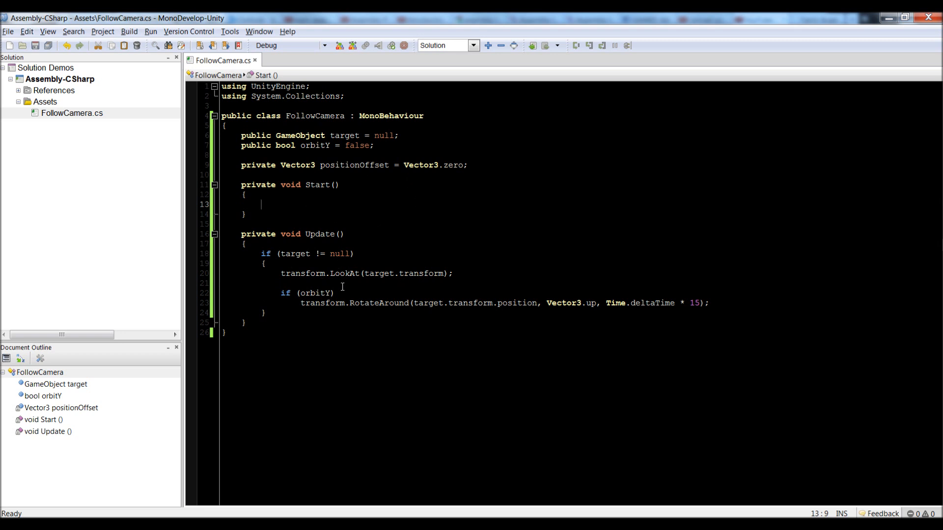
# In Update, set transform.position to target.transform.position + positionOffset, then press Play
pyautogui.click(710, 303)
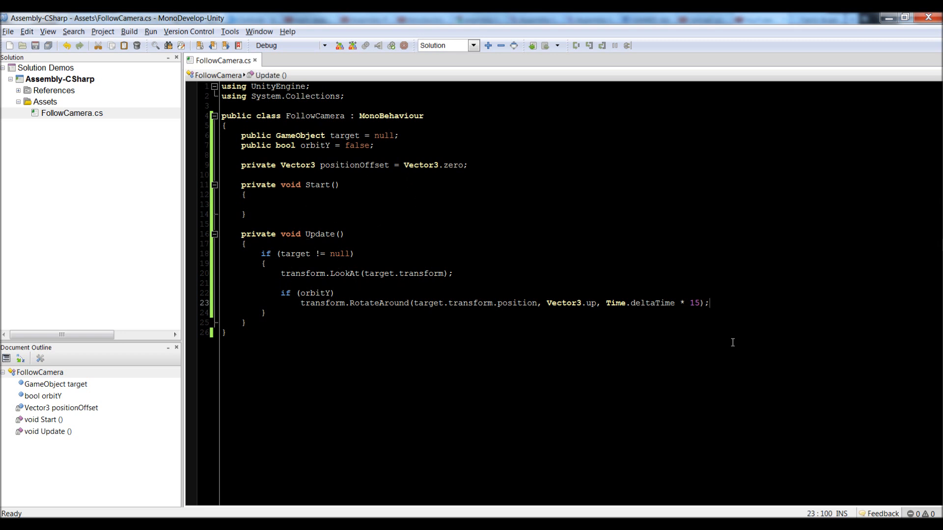
pyautogui.write('transform.')
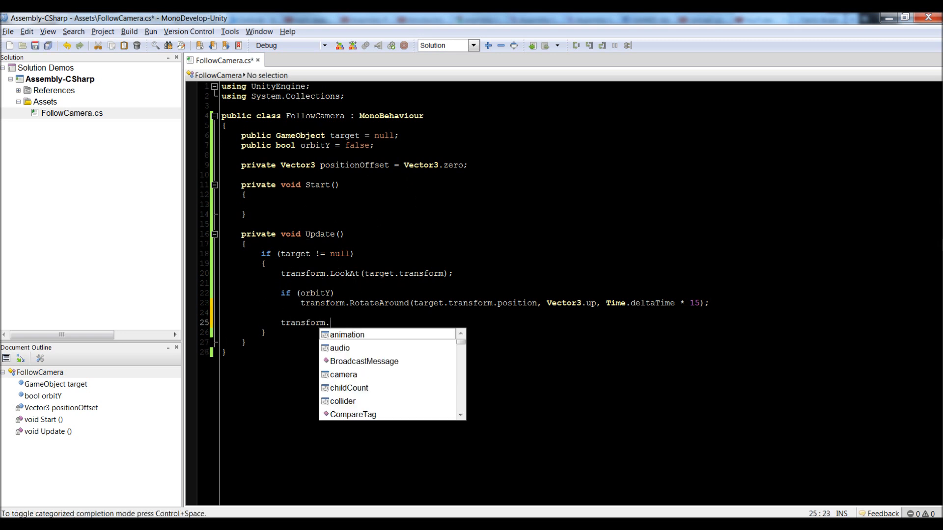
pyautogui.write('position')
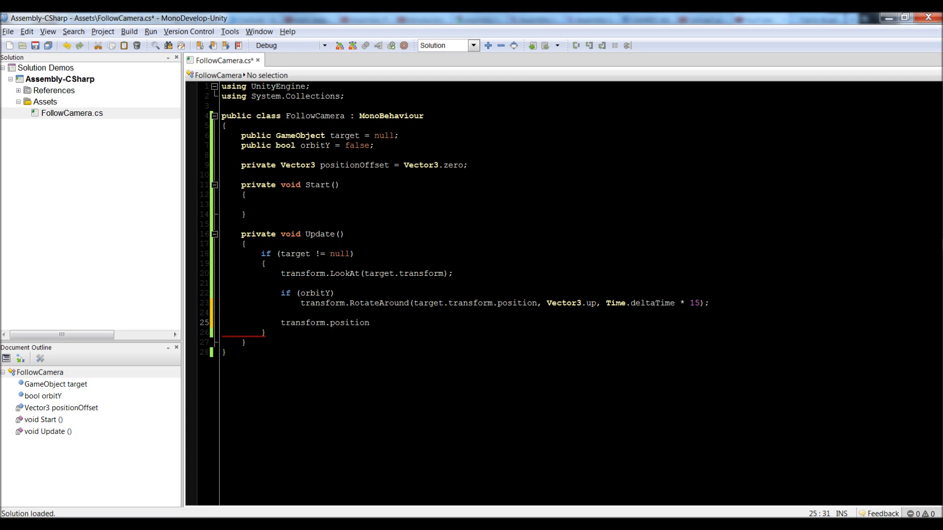
pyautogui.write('=')
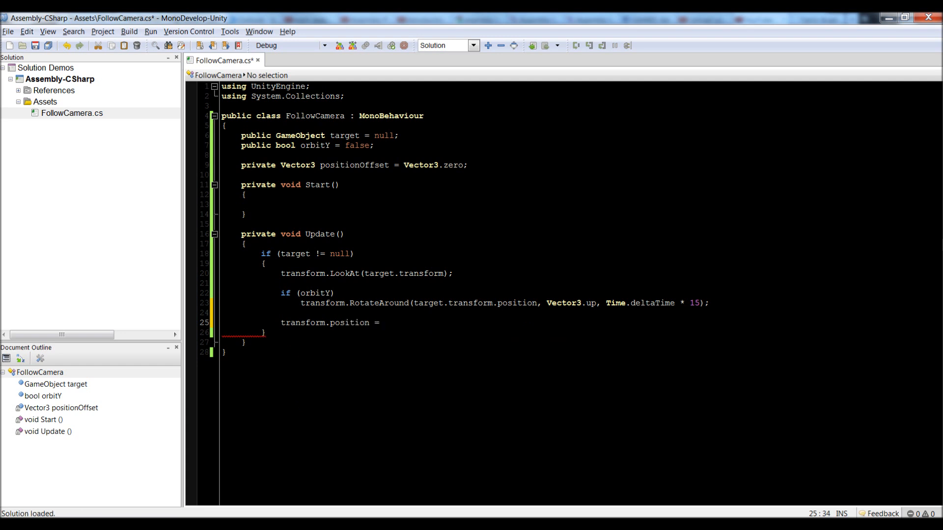
pyautogui.write('target.po')
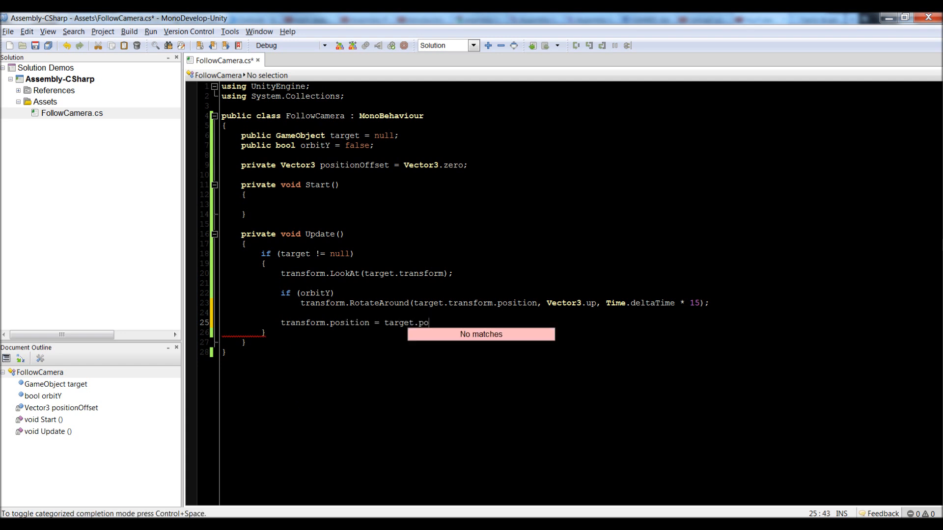
pyautogui.write('transform.position;')
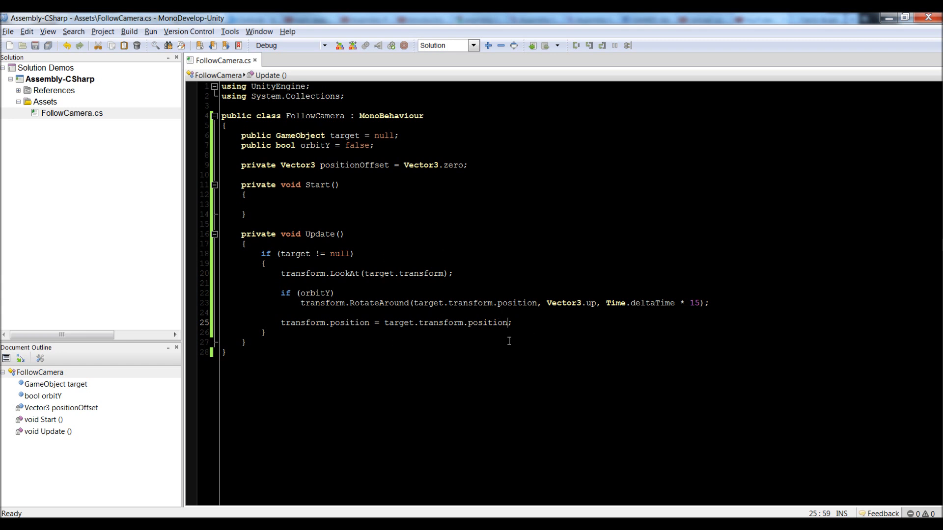
pyautogui.write('+')
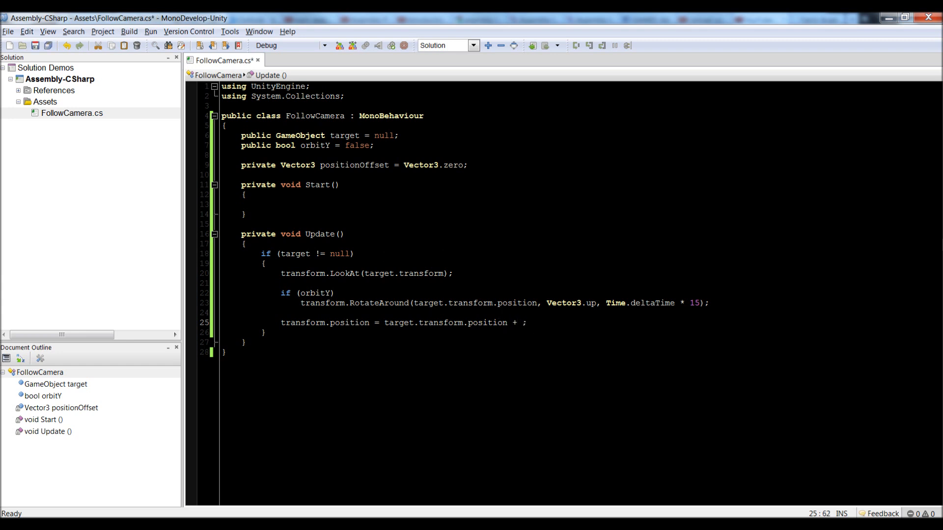
pyautogui.write('positionOffset')
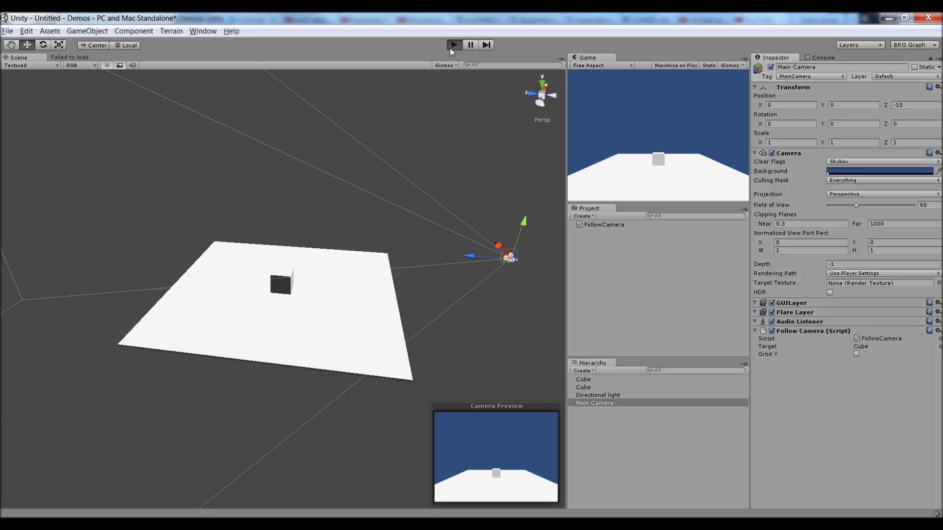
pyautogui.click(453, 44)
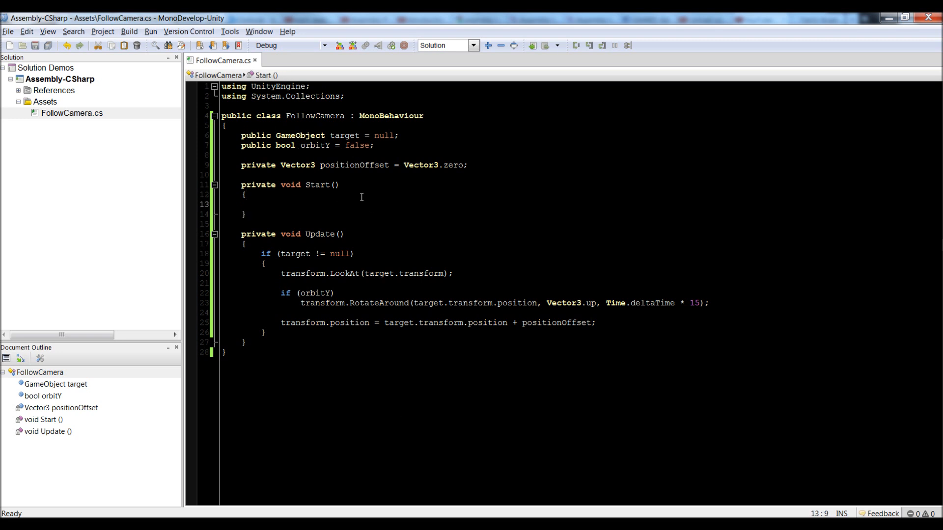
pyautogui.click(261, 205)
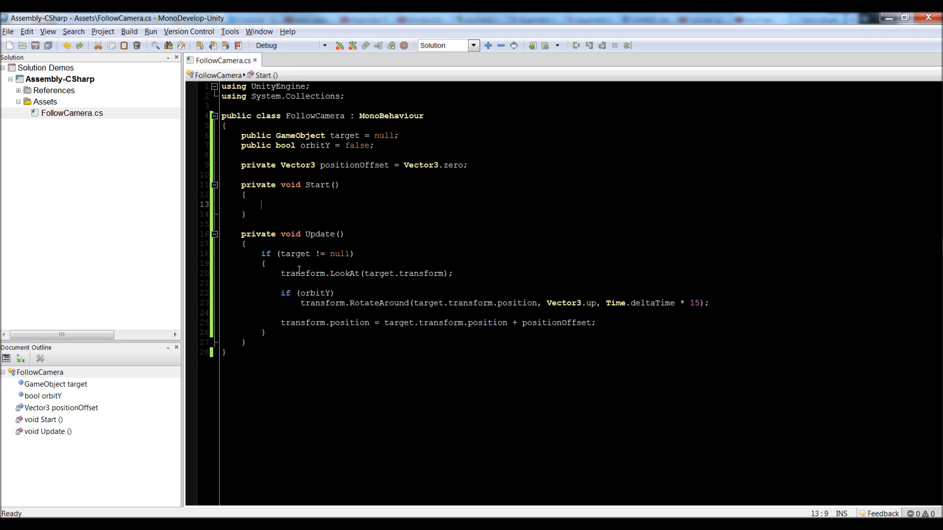
pyautogui.moveTo(356, 410)
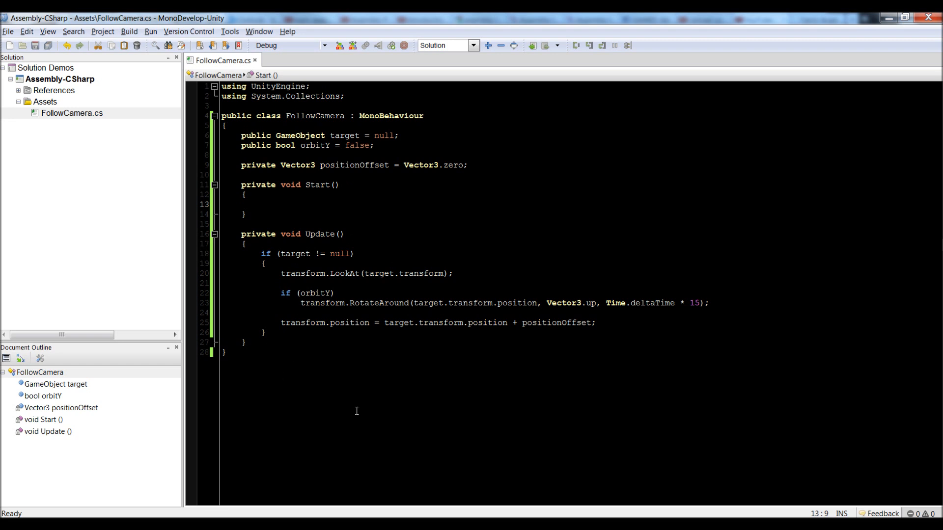
pyautogui.moveTo(408, 372)
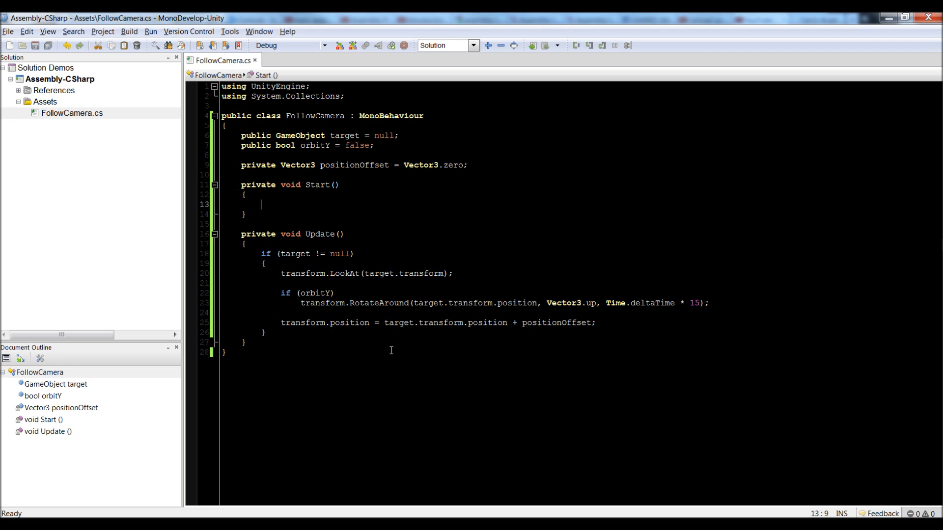
# In Start, write positionOffset = target.transform.position + transform.position
pyautogui.write('pso')
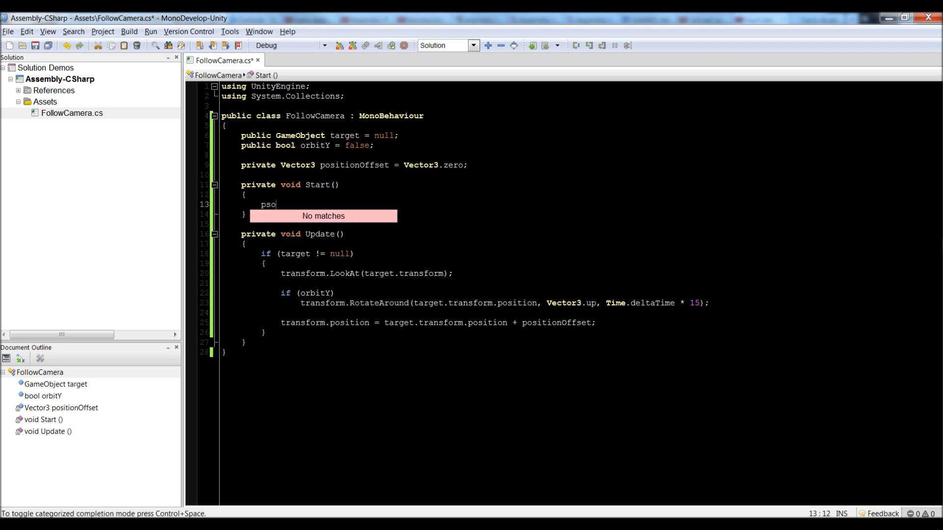
pyautogui.write('ositionOffset =')
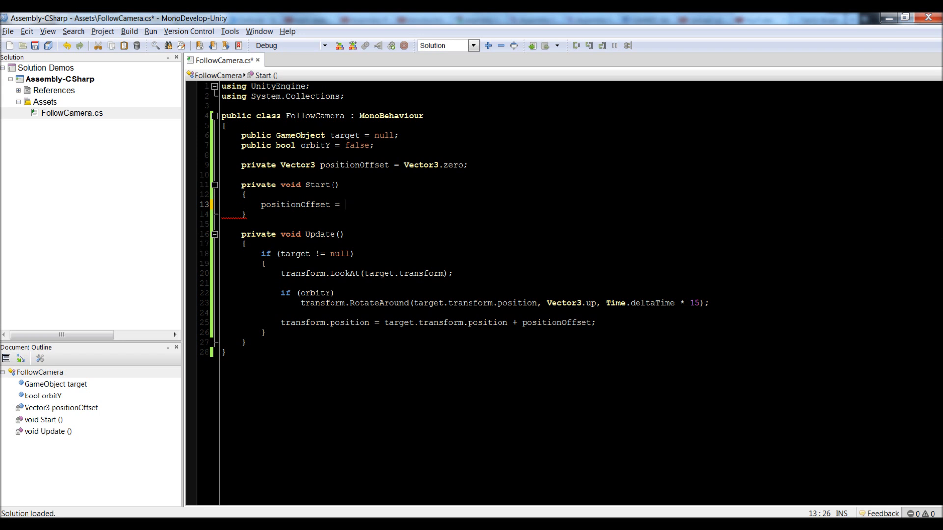
pyautogui.write('tra')
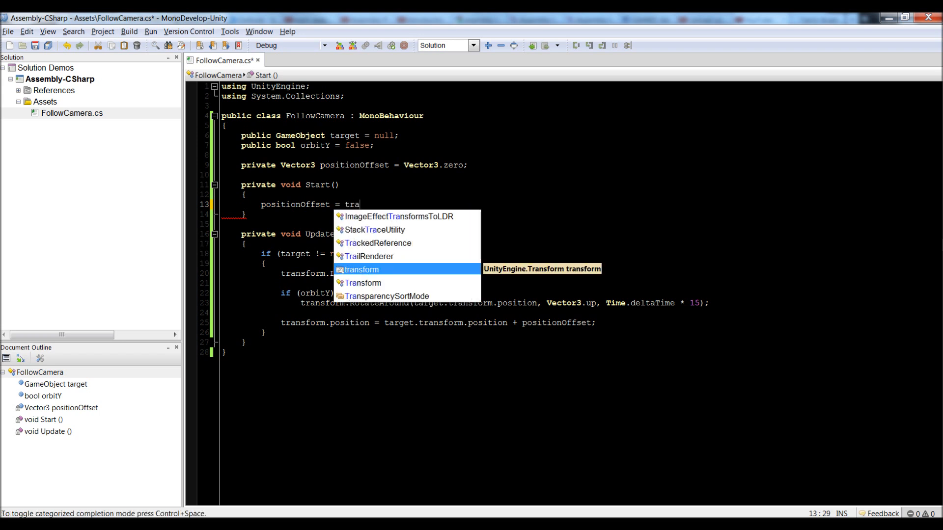
pyautogui.write('rget.t')
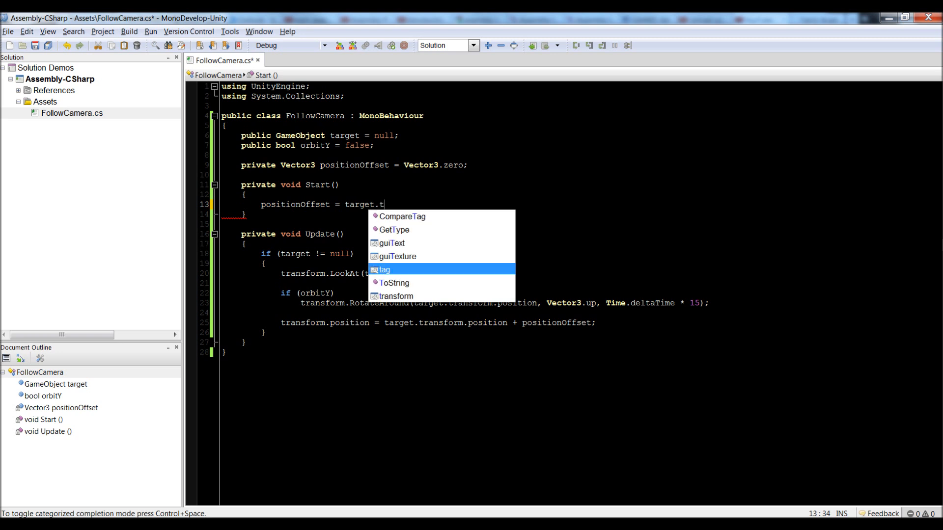
pyautogui.write('ransform.position -')
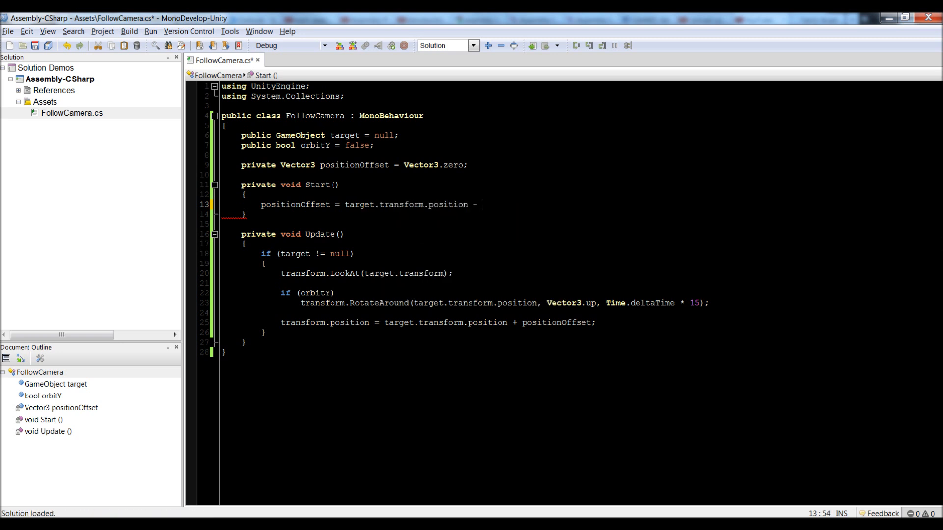
pyautogui.write('transform')
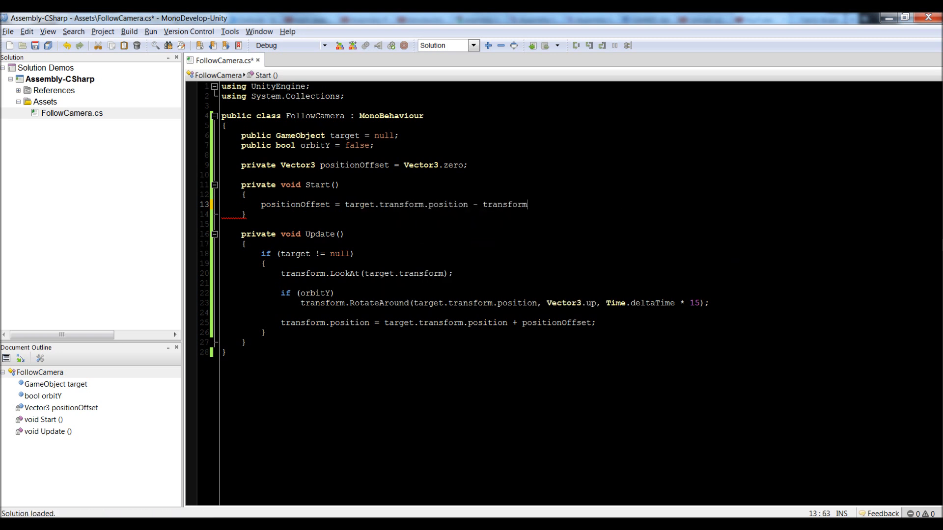
pyautogui.write('.position;')
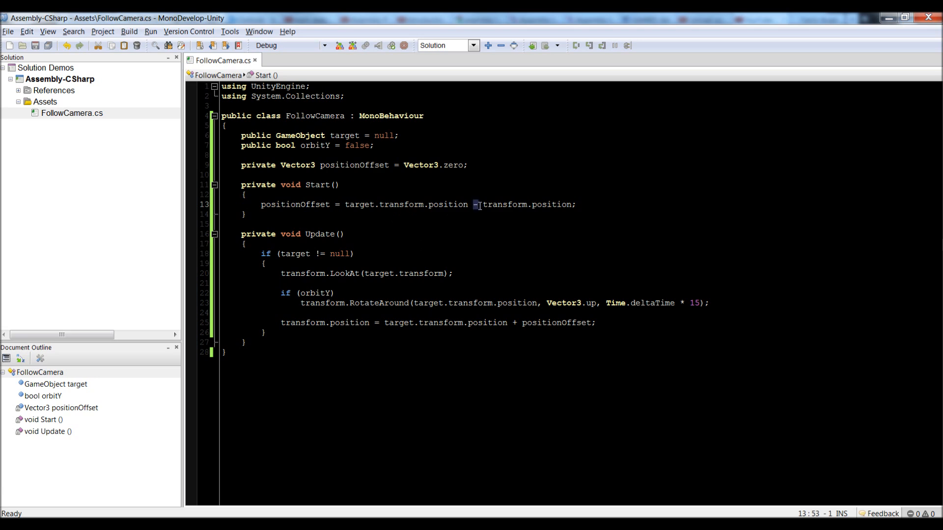
pyautogui.write('+')
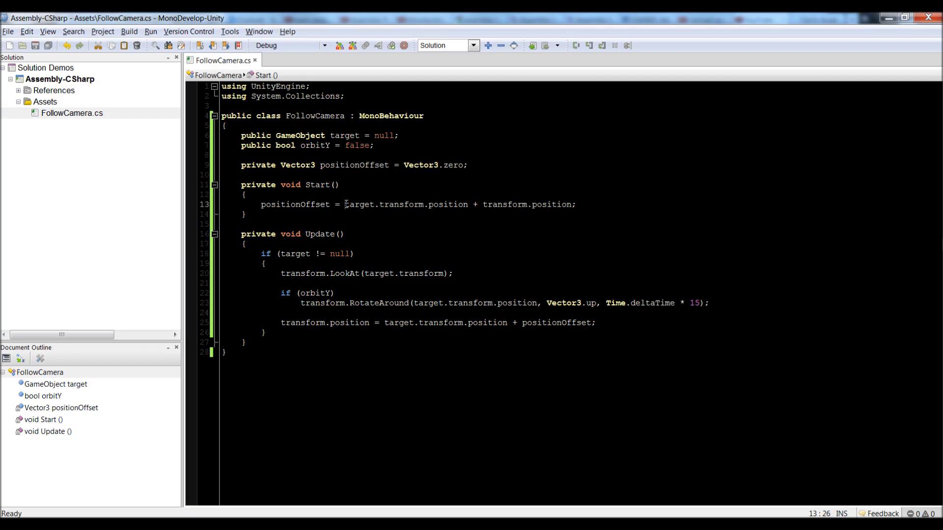
# Reorder the offset to transform.position - target.transform.position
pyautogui.moveTo(482, 204); pyautogui.dragTo(573, 204)
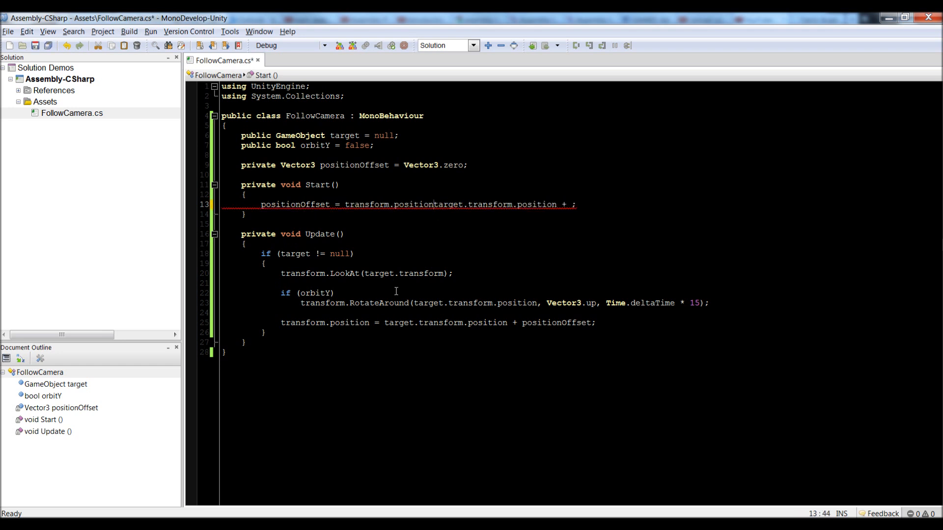
pyautogui.write('-')
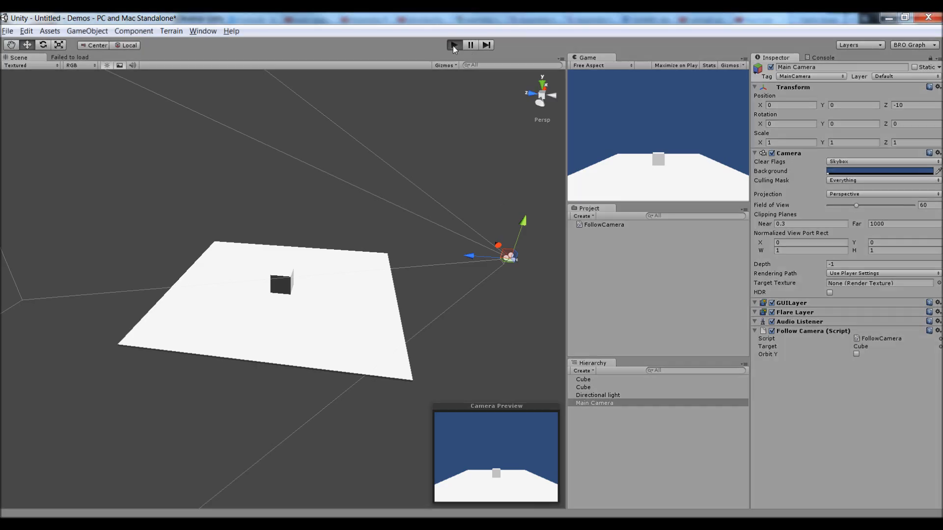
# Play the scene and drag the cube right, left, then back to centre
pyautogui.click(453, 45)
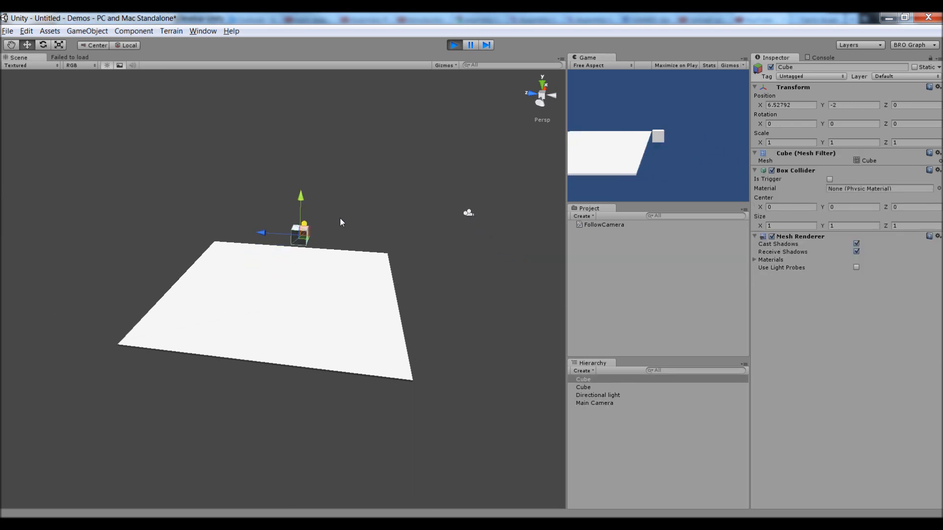
pyautogui.moveTo(300, 231); pyautogui.dragTo(264, 313)
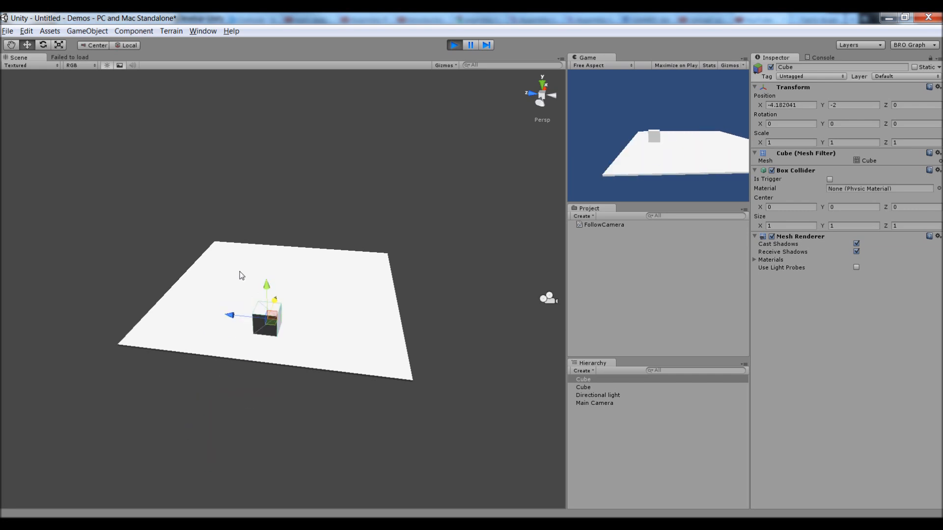
pyautogui.moveTo(264, 313); pyautogui.dragTo(207, 460)
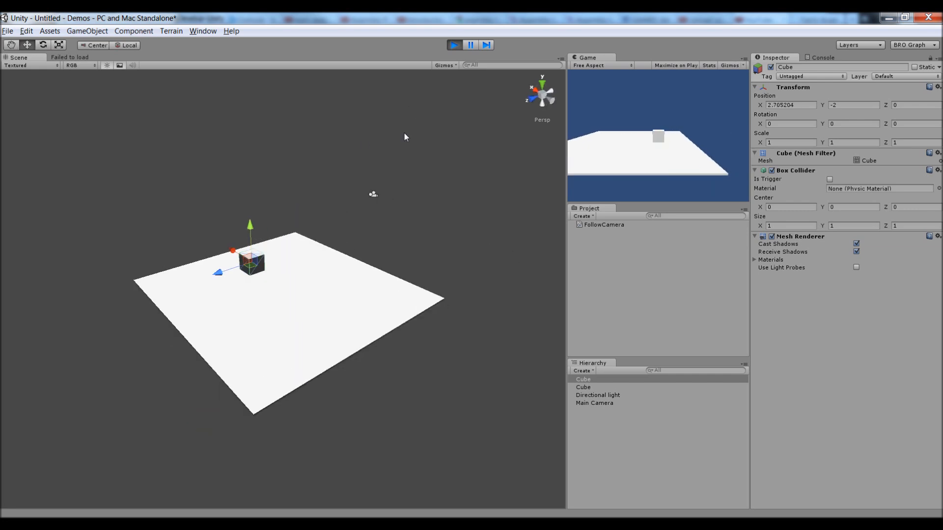
pyautogui.moveTo(253, 271); pyautogui.dragTo(180, 216)
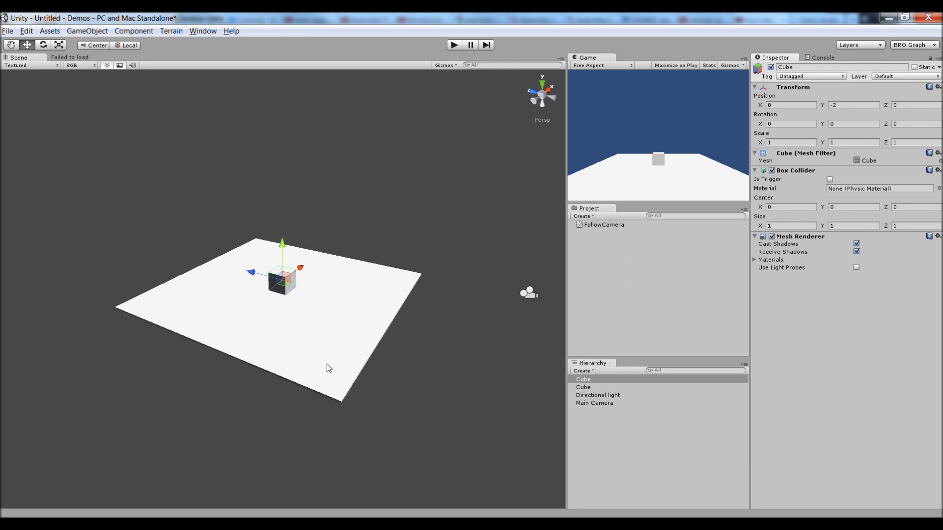
pyautogui.moveTo(238, 339)
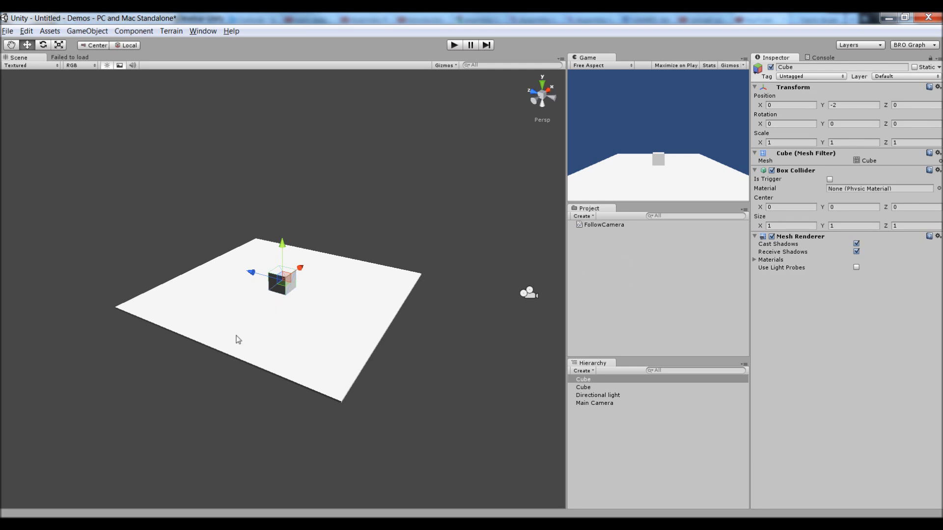
pyautogui.moveTo(626, 415)
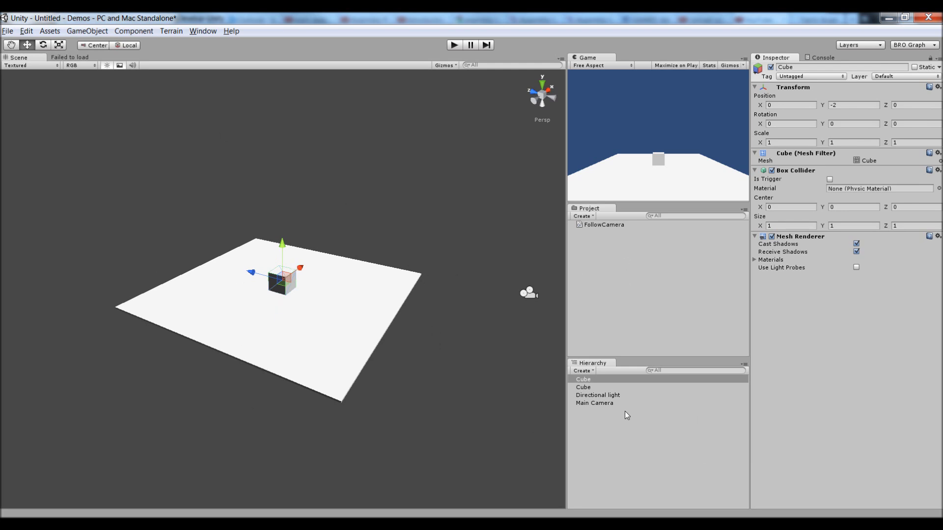
# Select the Main Camera and tick Orbit Y in its Follow Camera script
pyautogui.click(594, 402)
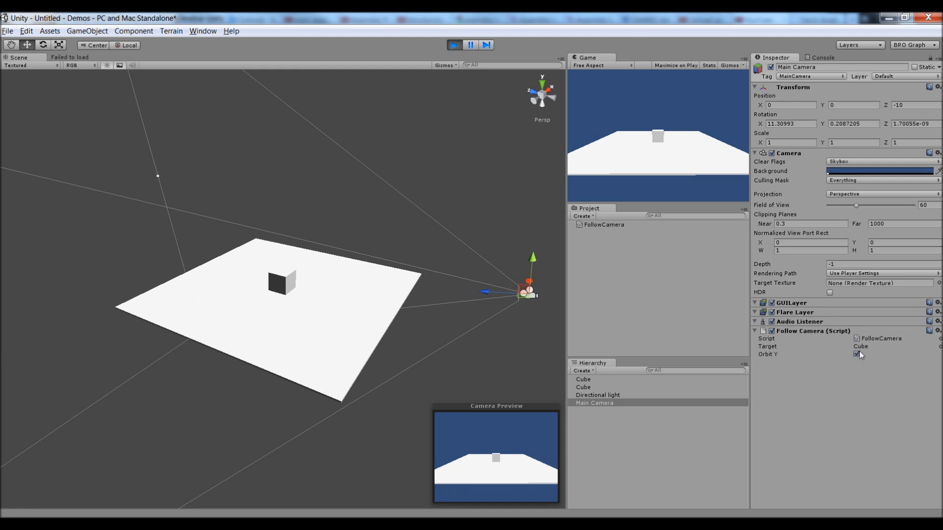
pyautogui.click(857, 354)
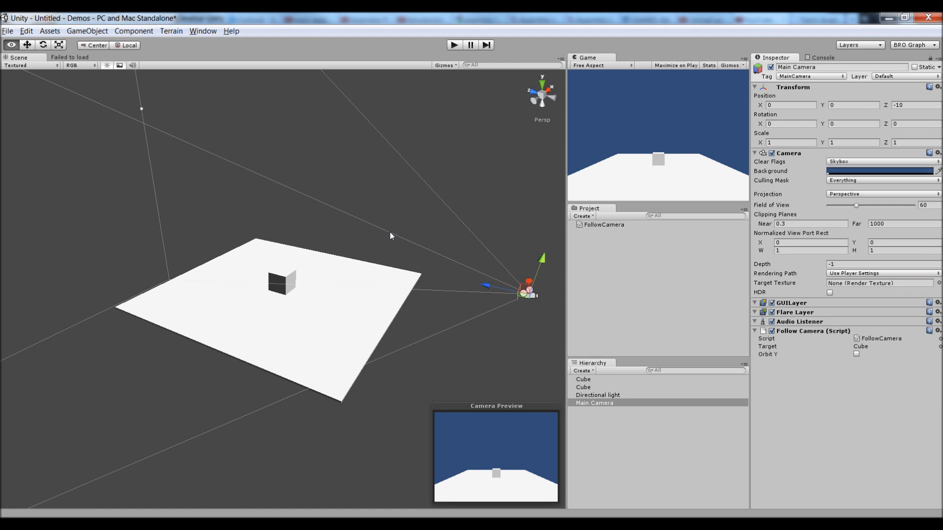
pyautogui.moveTo(876, 343)
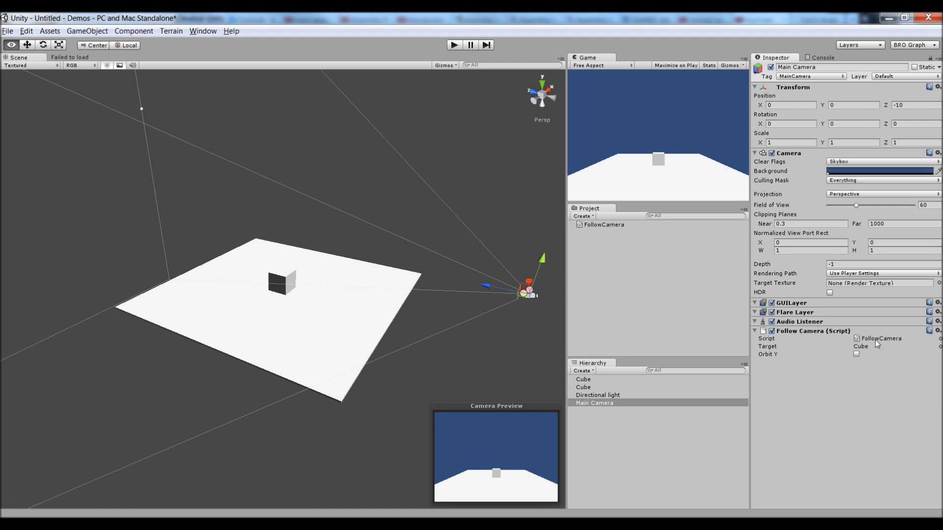
pyautogui.moveTo(439, 234)
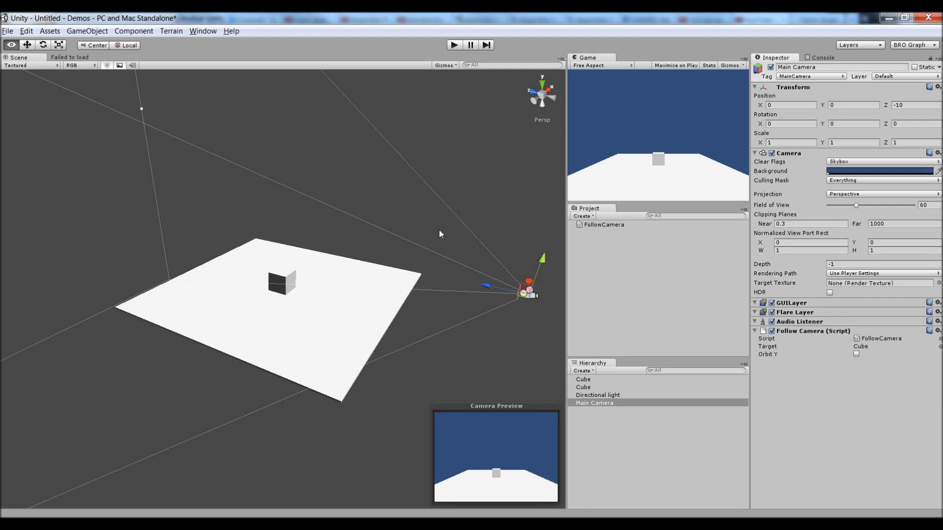